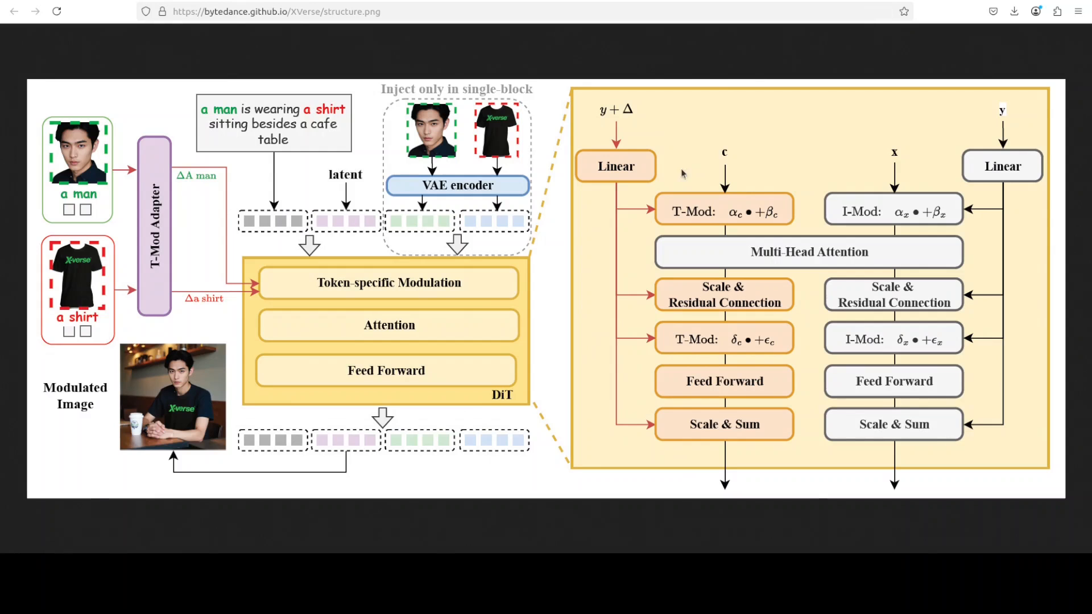
mouse_move(662, 224)
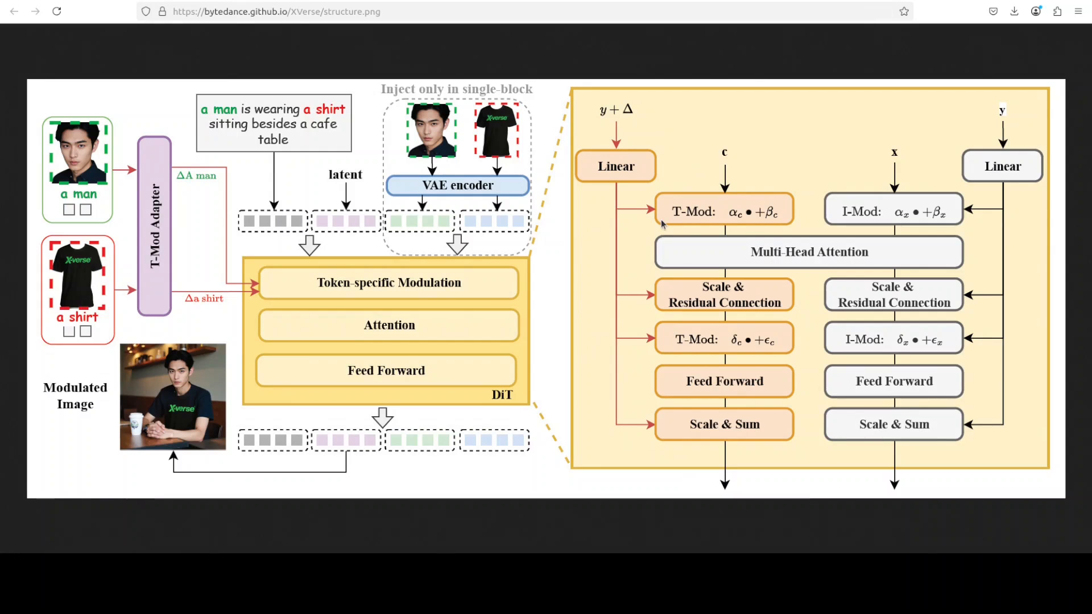
mouse_move(665, 223)
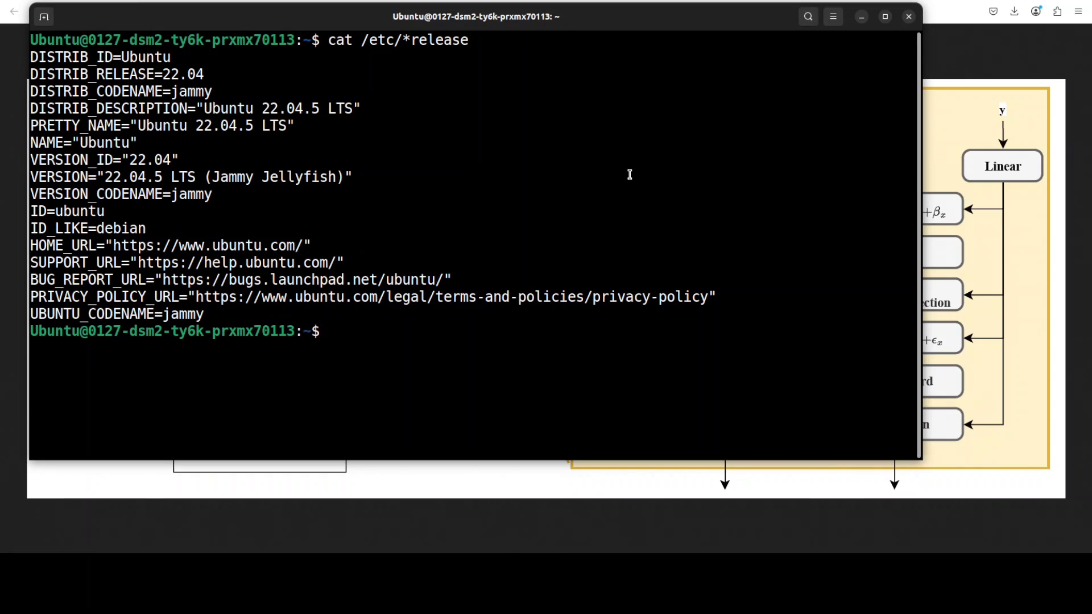
Step: Check the GPU with nvidia-smi, then paste the command creating and activating conda env 'dia'
text(nvidia-smi)
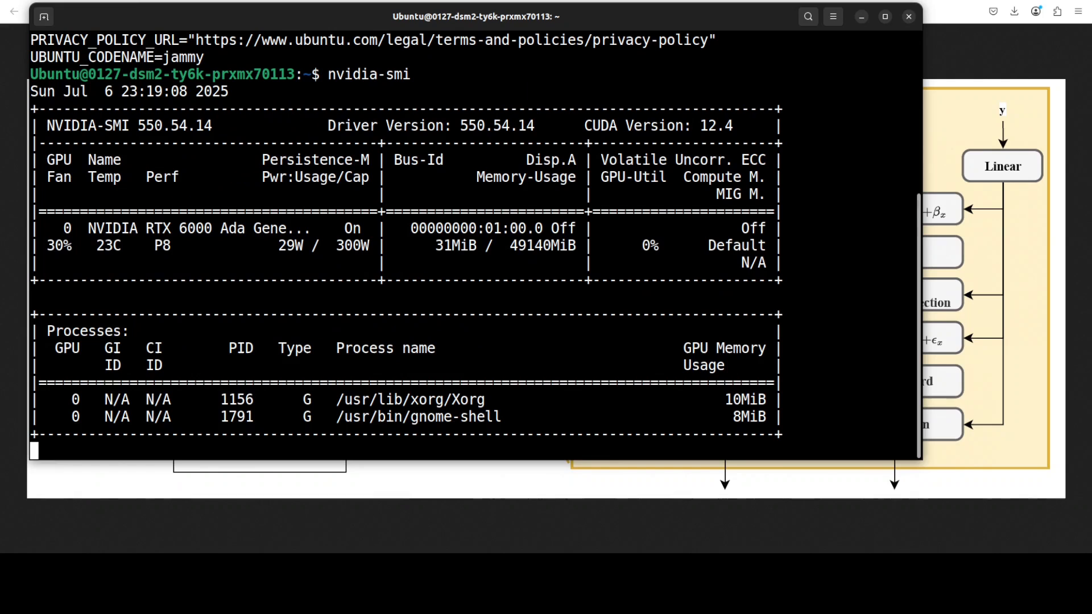
right_click(458, 313)
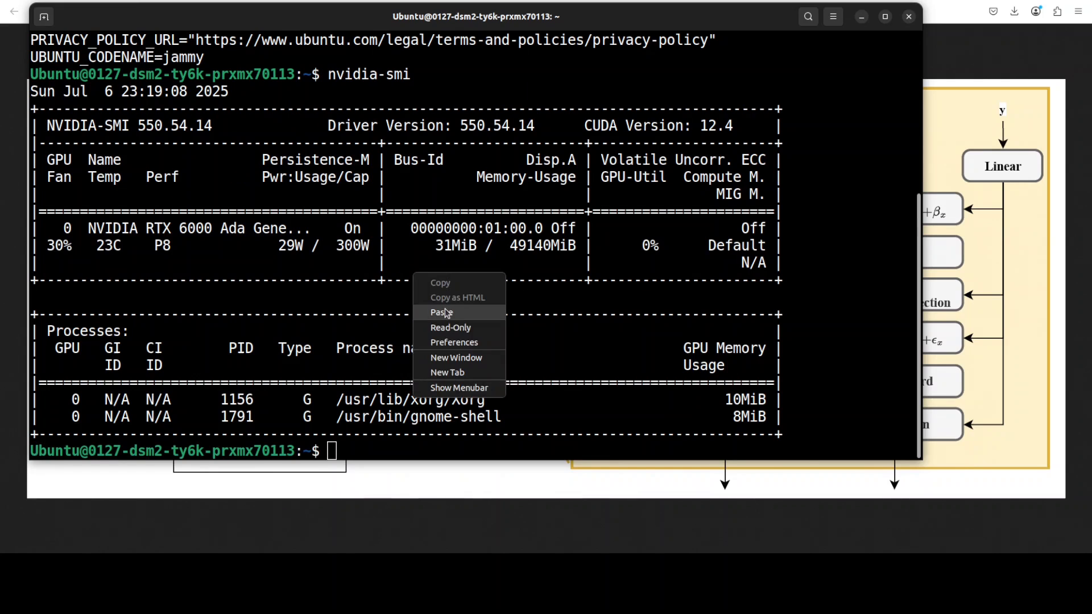
click(443, 312)
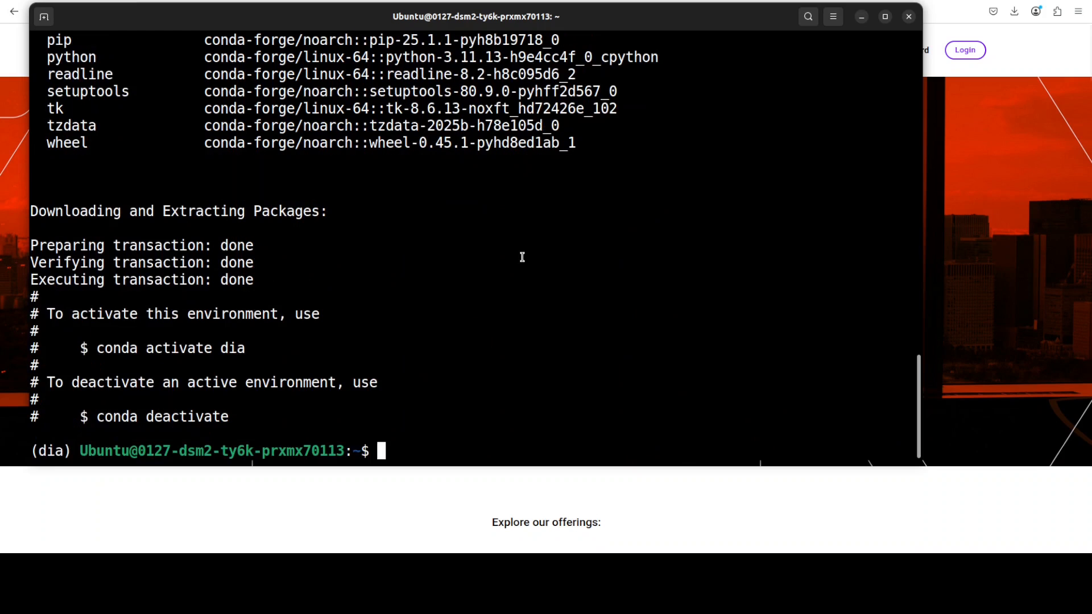
Step: Clone bytedance/XVerse, cd into it, and paste the huggingface_hub pip install command
text(git clone https://github.com/bytedance/XVerse.git && cd XVerse)
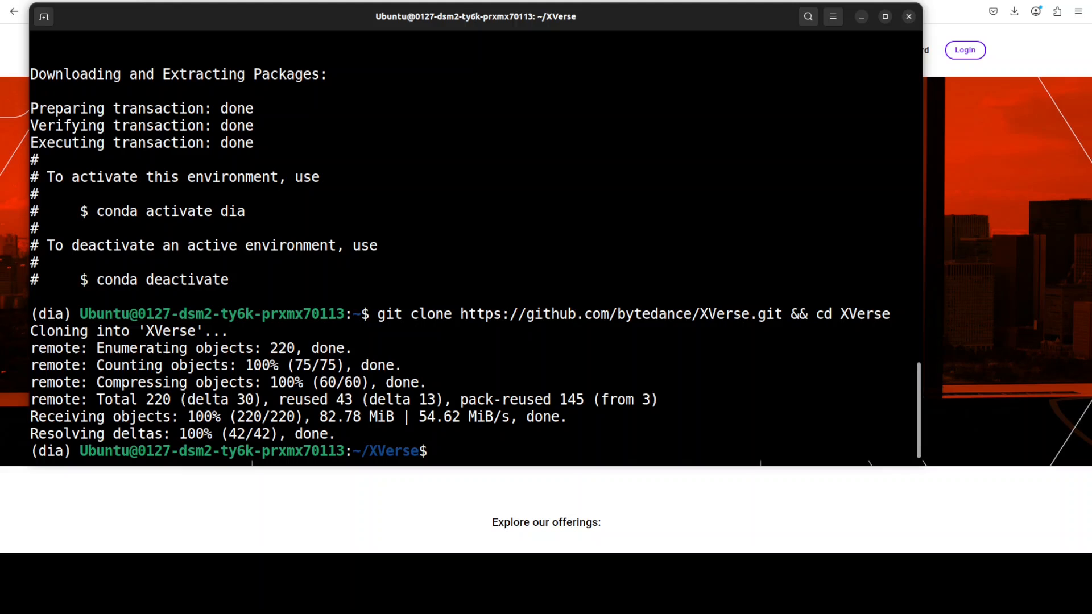
right_click(413, 240)
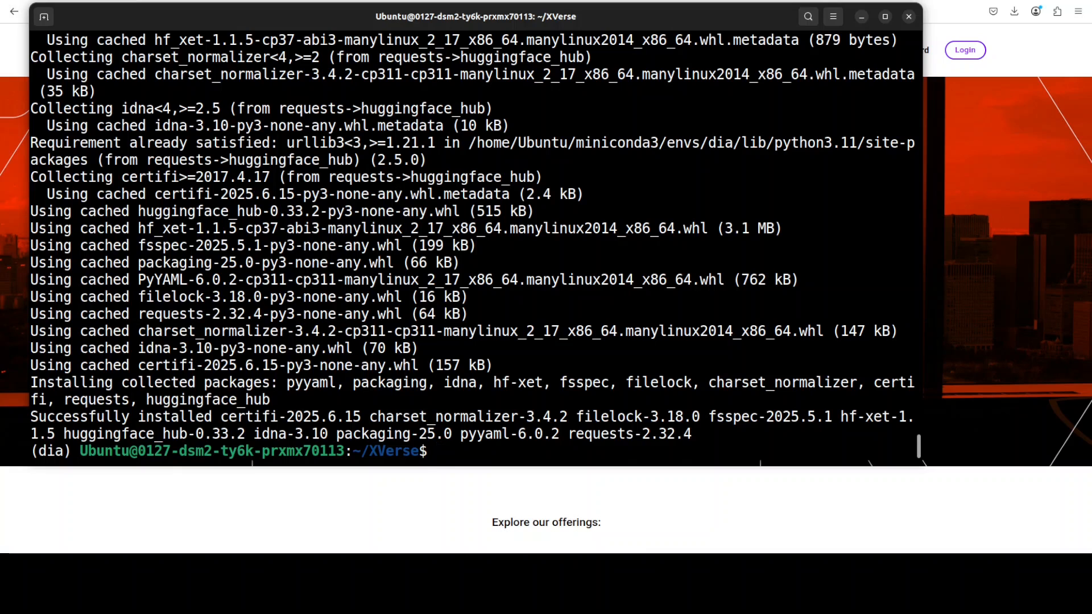
mouse_move(569, 307)
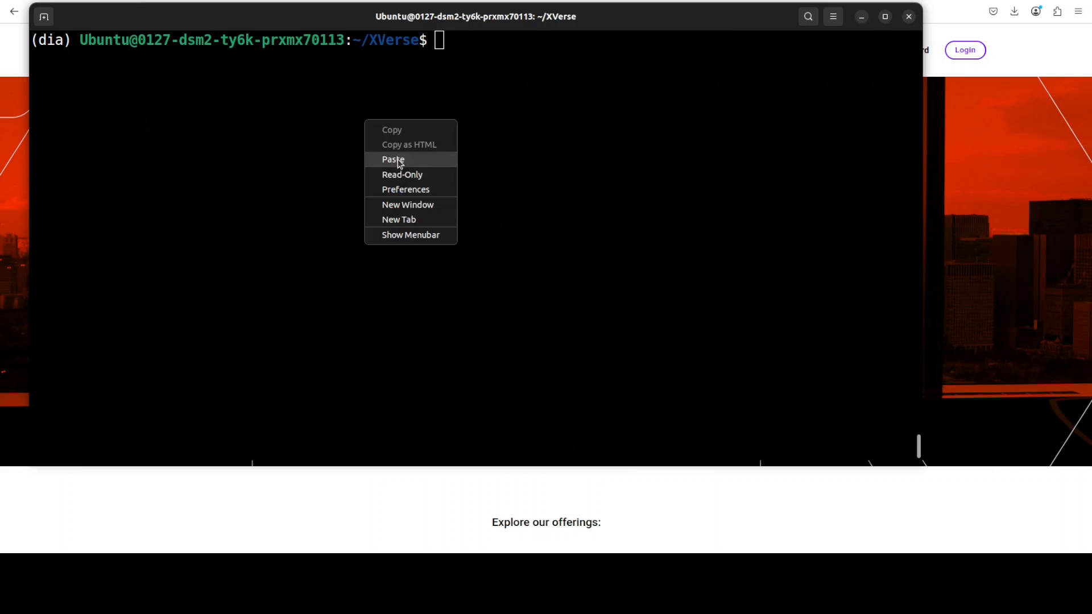
Step: Paste the remaining XVerse install and launch commands to start the demo on localhost:7860
click(393, 159)
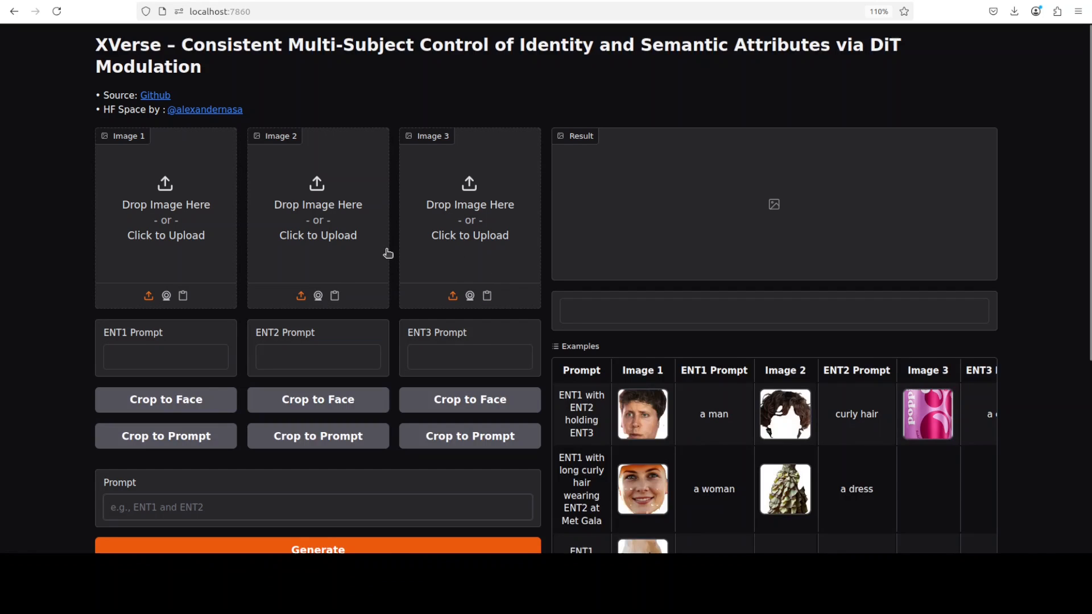
Step: Load the woman-and-giant-hamster comic book example and start generating it
click(317, 507)
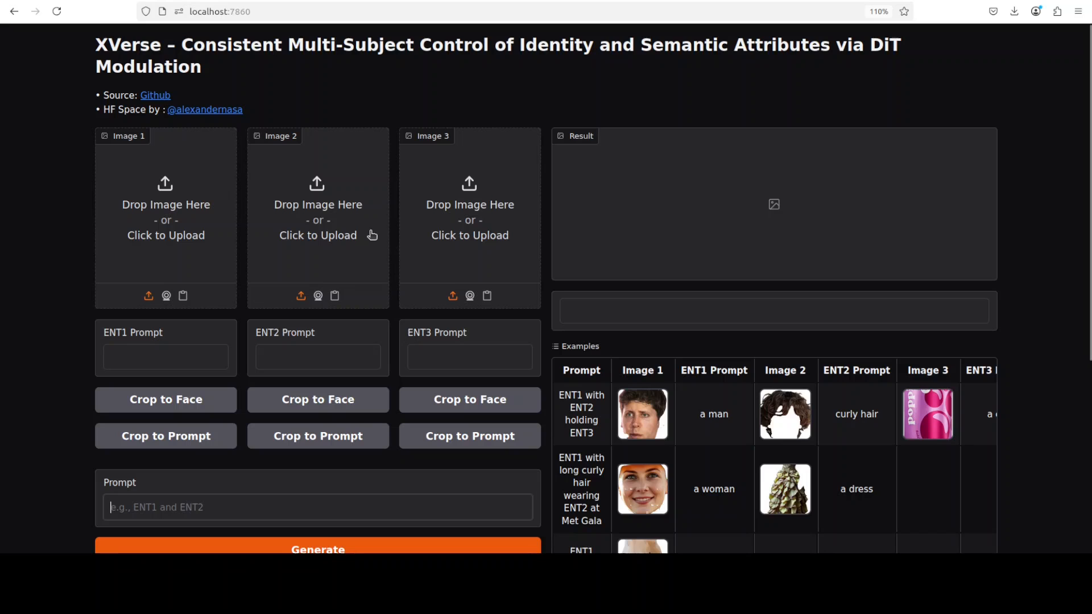
mouse_move(1061, 448)
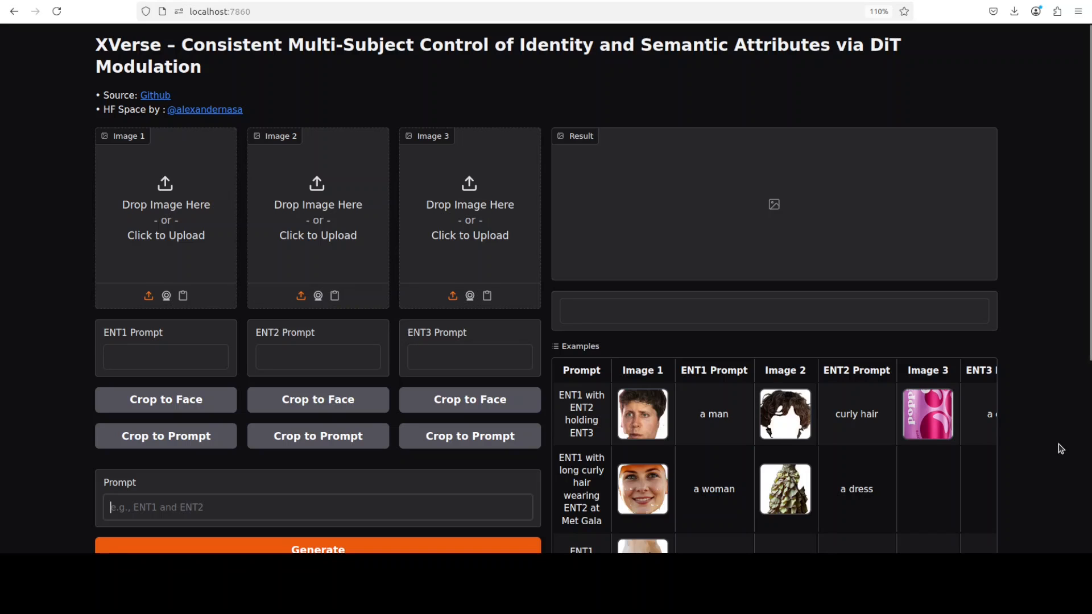
scroll(down, 3)
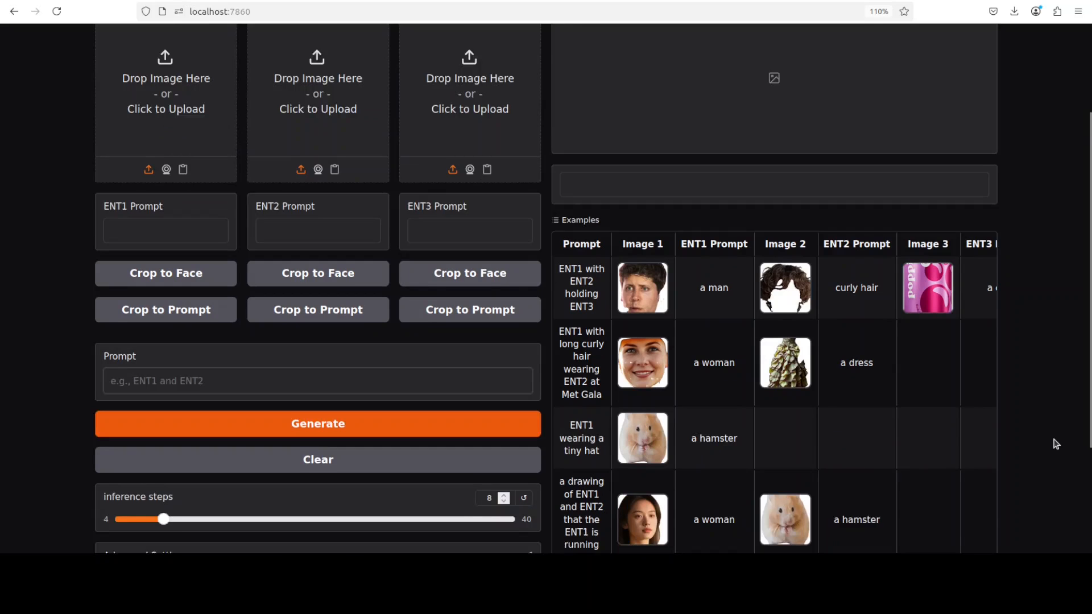
scroll(down, 3)
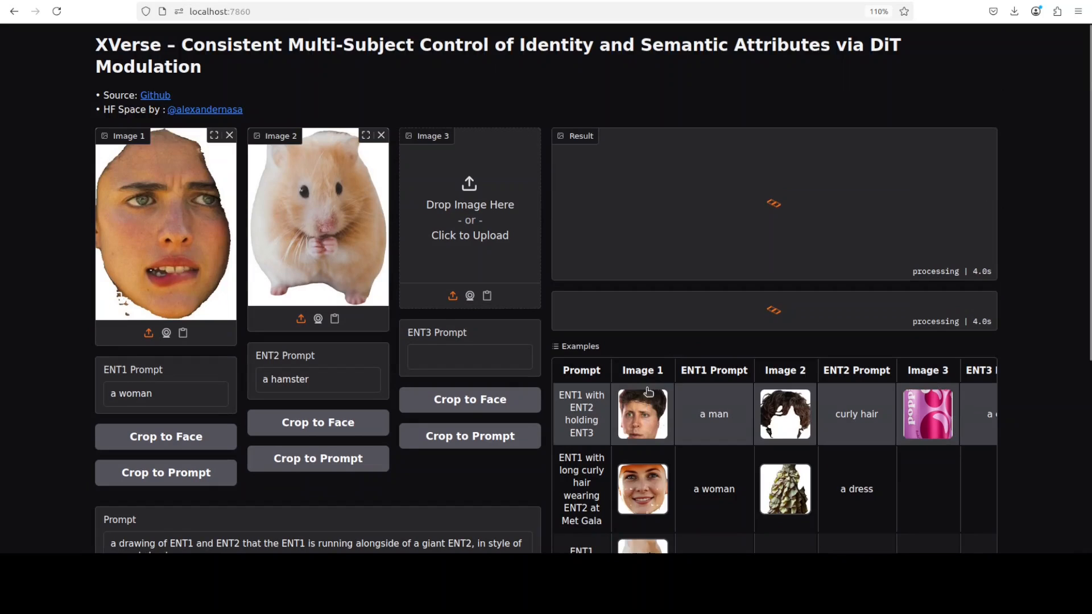
mouse_move(158, 240)
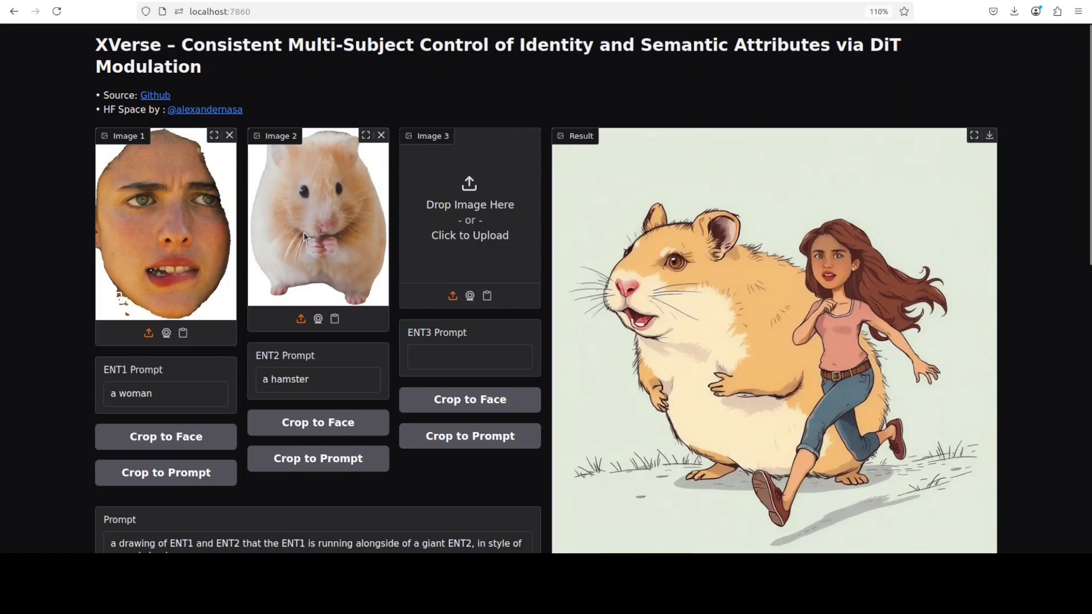
scroll(down, 3)
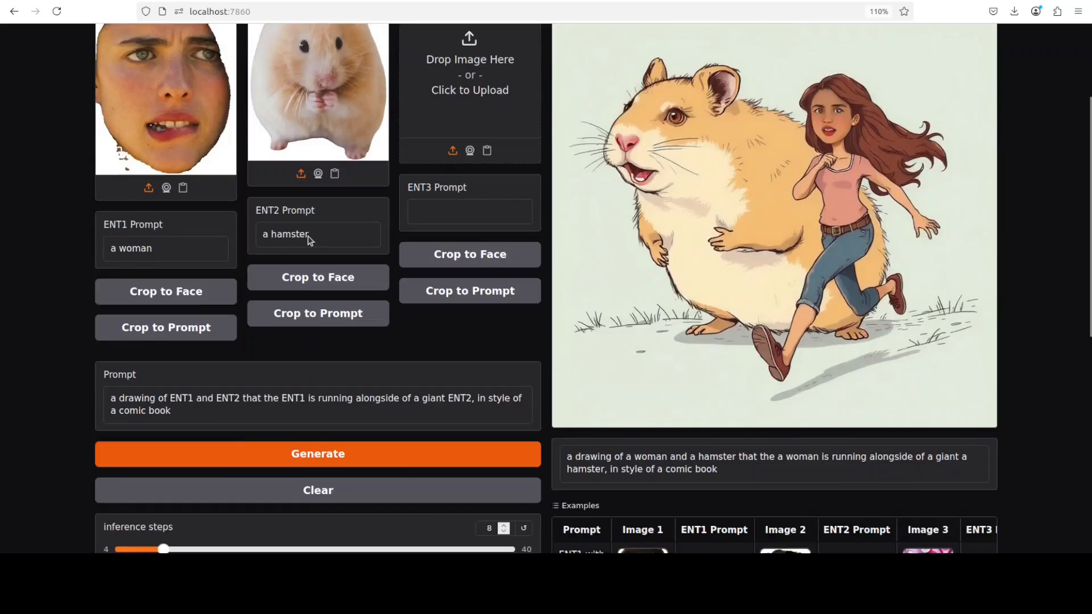
scroll(down, 3)
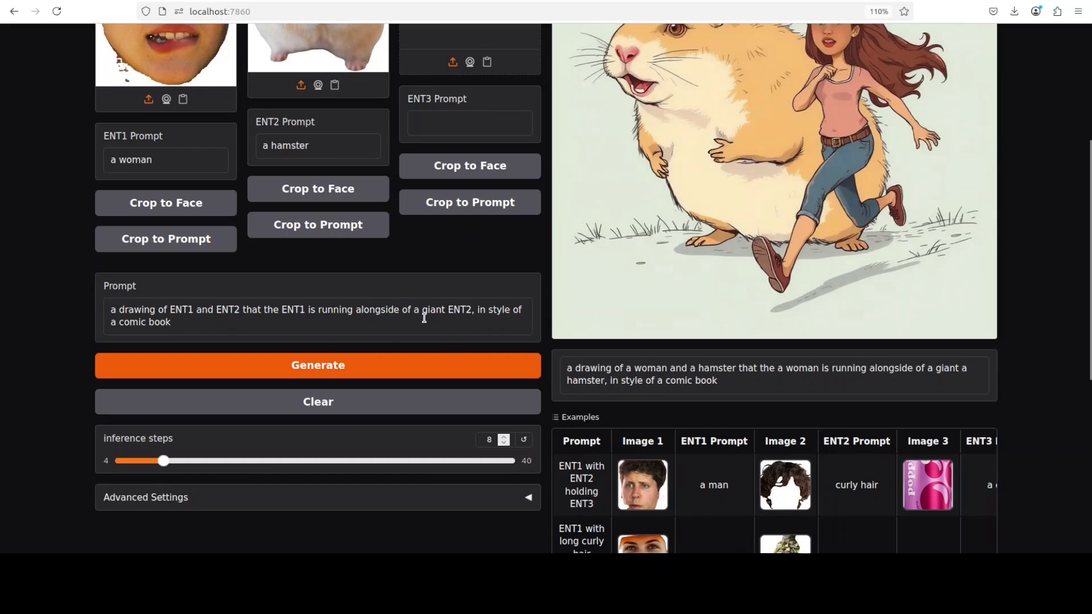
mouse_move(167, 322)
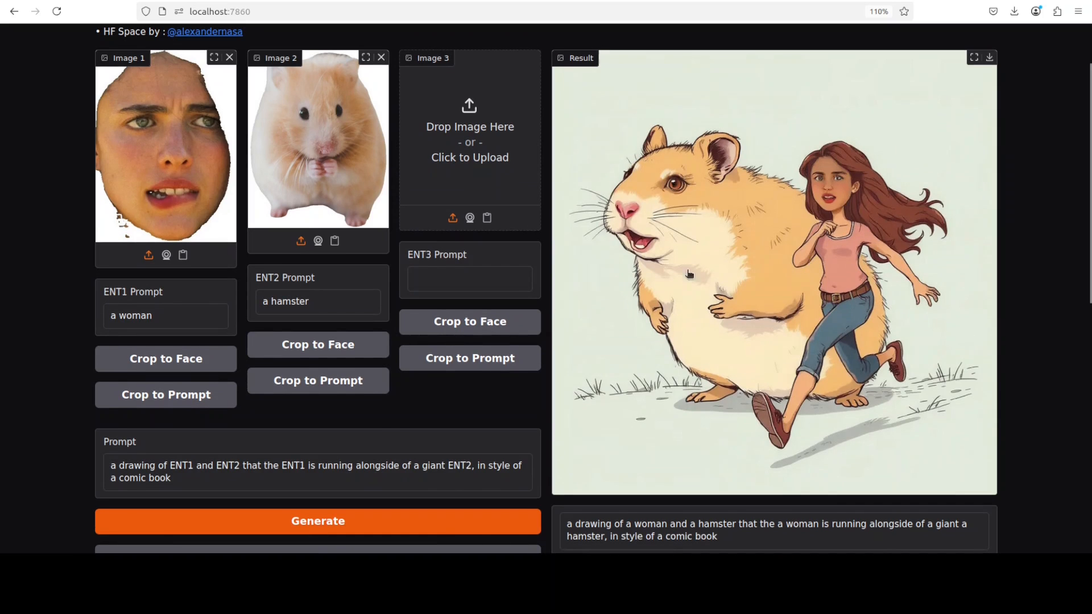
Step: Replace 'a comic book' with 'ghibli' in the prompt, generate, then clear Image 1's woman's face
click(131, 478)
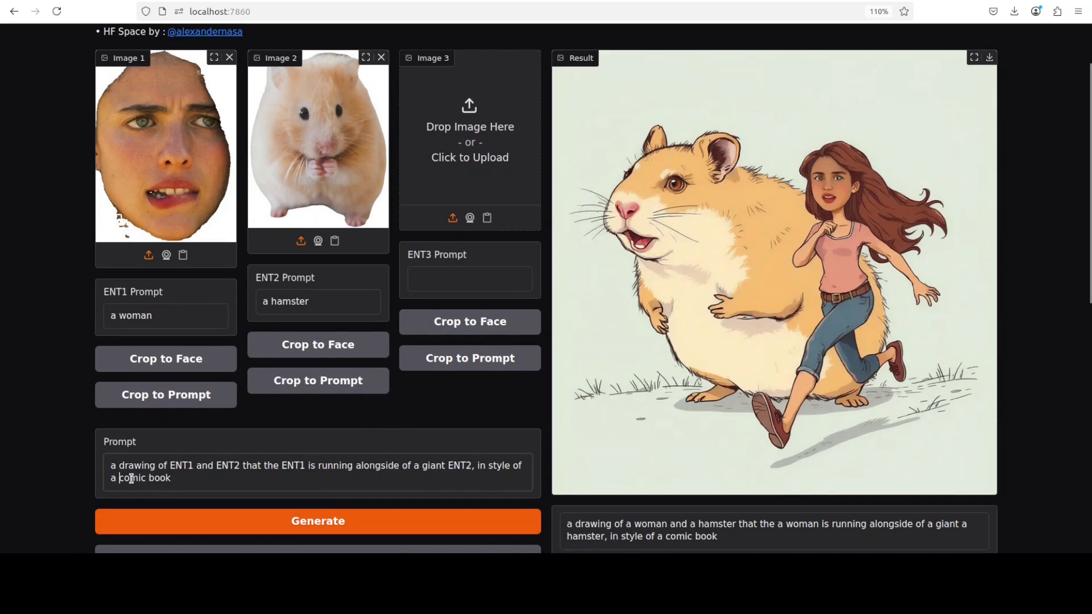
double_click(144, 478)
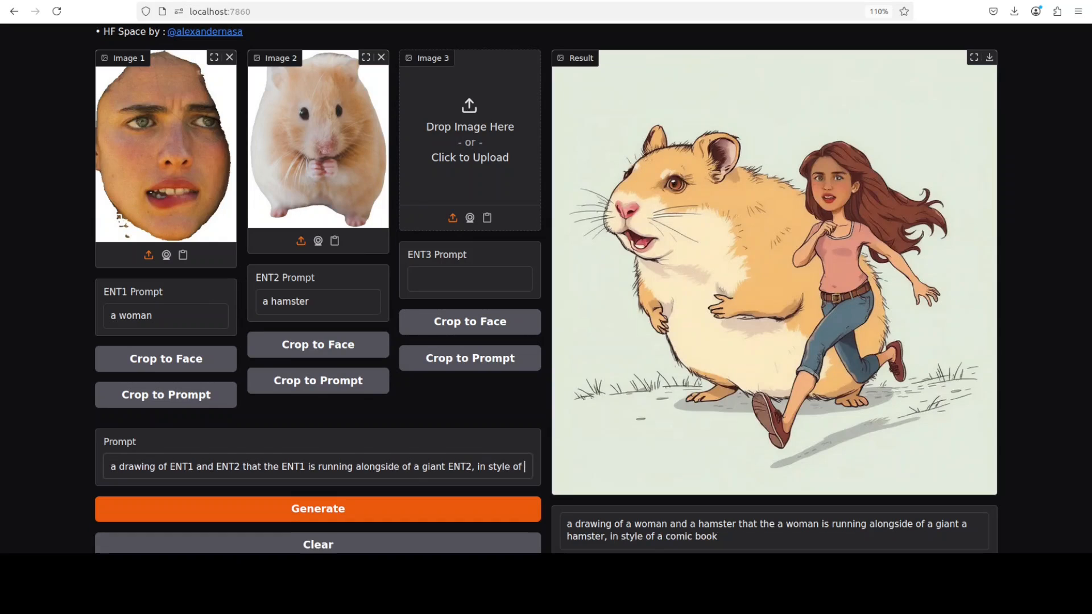
text(ghibli)
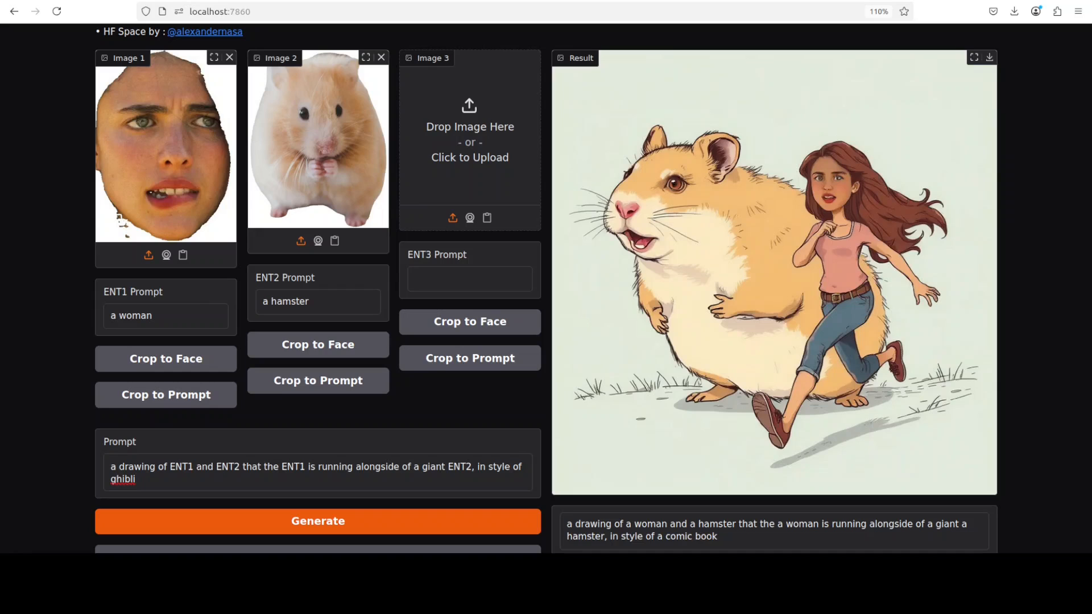
click(317, 521)
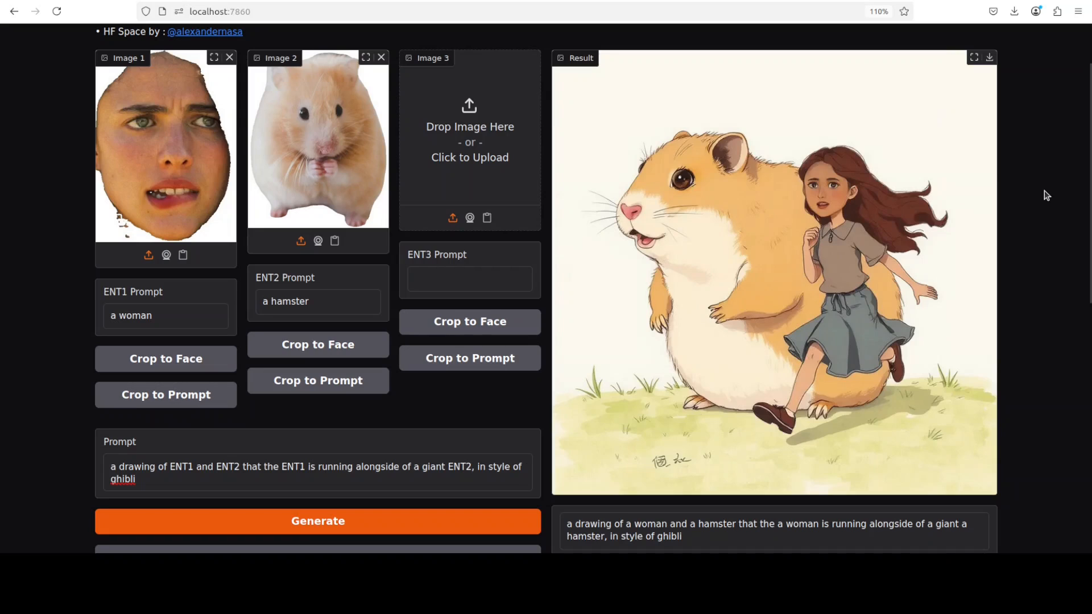
mouse_move(1034, 190)
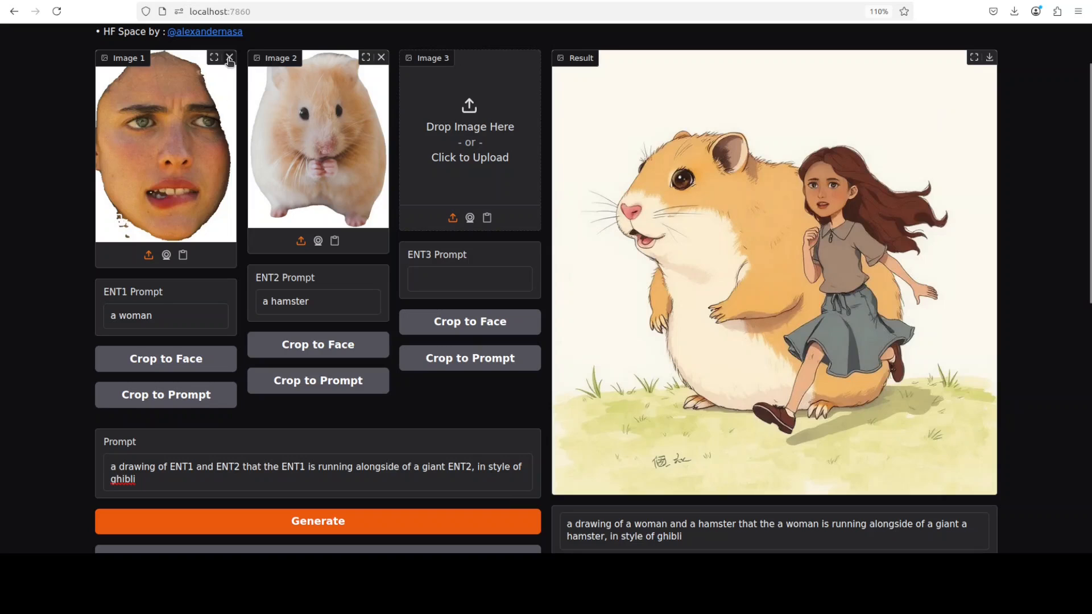
click(229, 58)
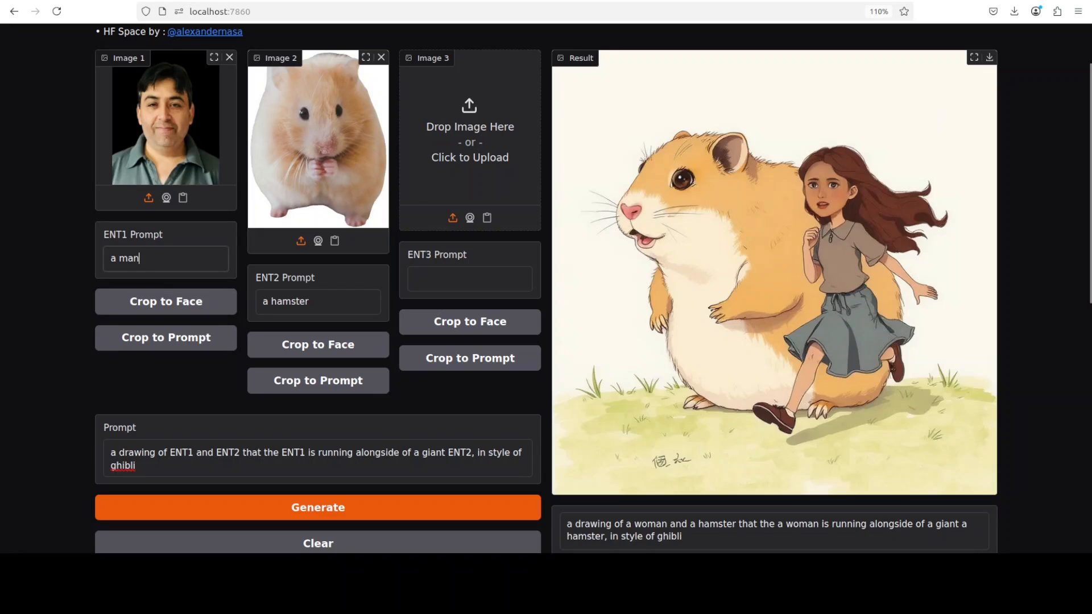
Step: Generate the Ghibli man-and-hamster image while checking GPU memory in the nvidia-smi terminal
click(318, 507)
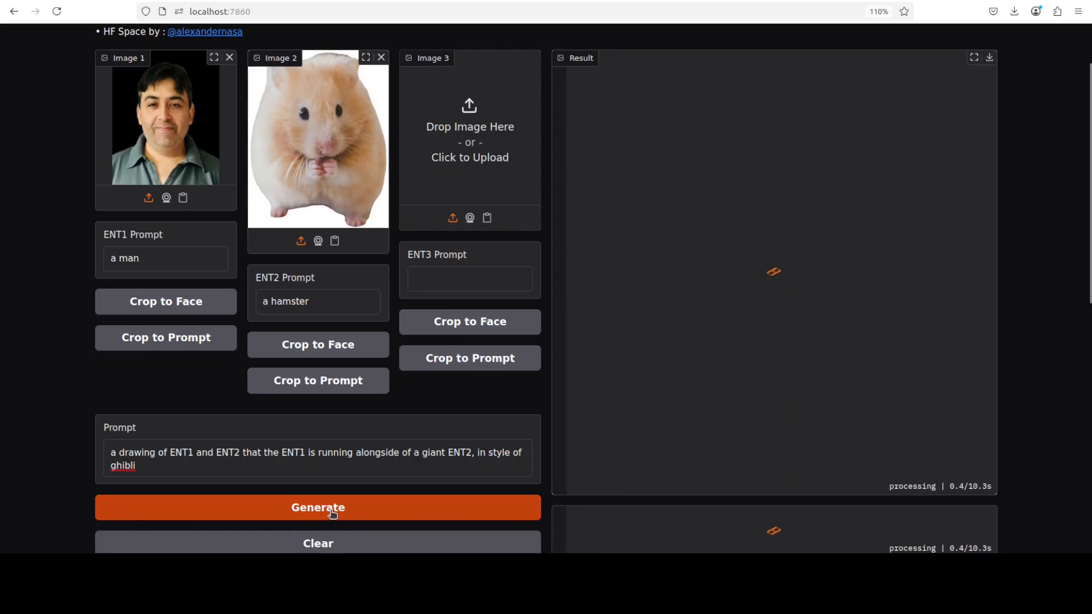
click(318, 507)
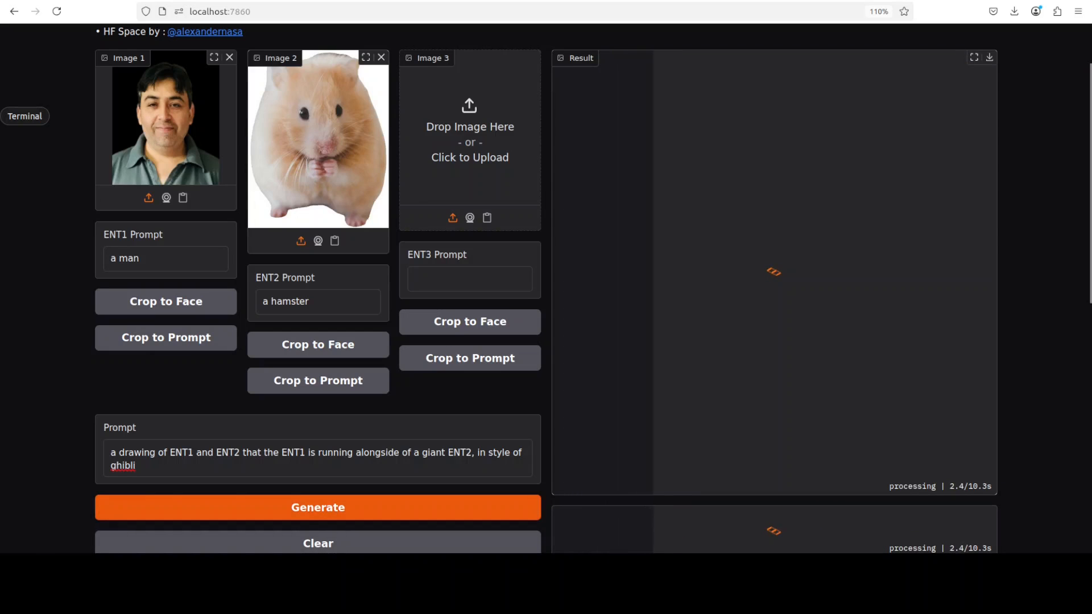
click(24, 115)
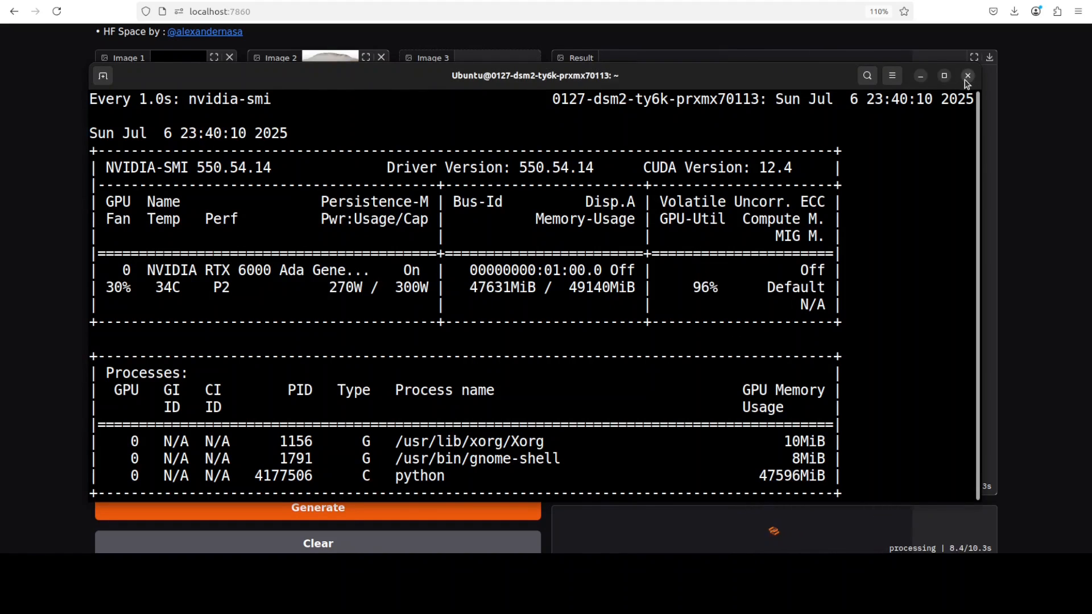
click(966, 75)
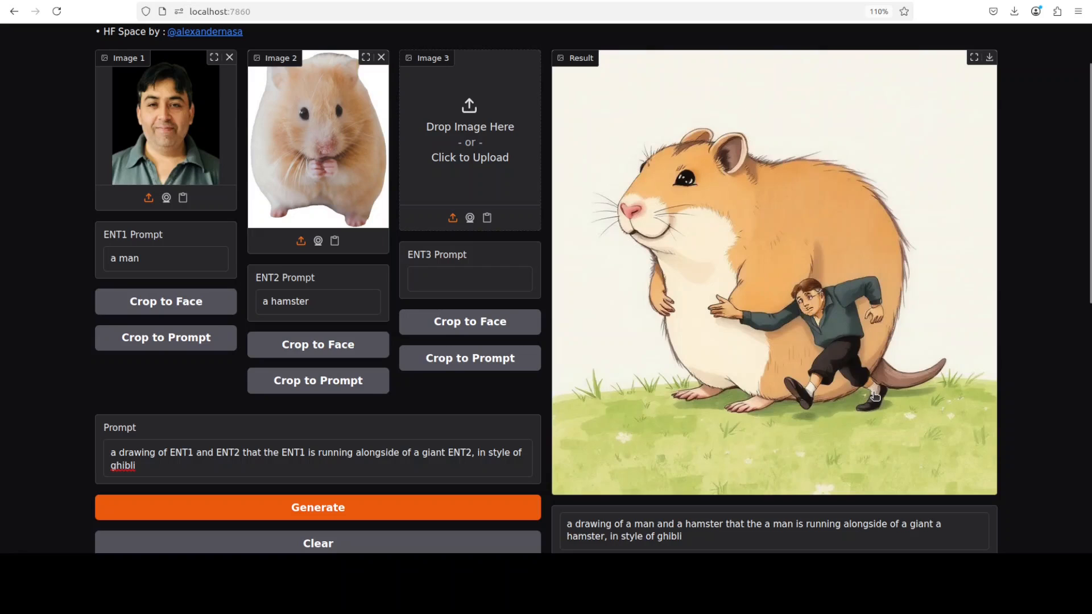
mouse_move(837, 358)
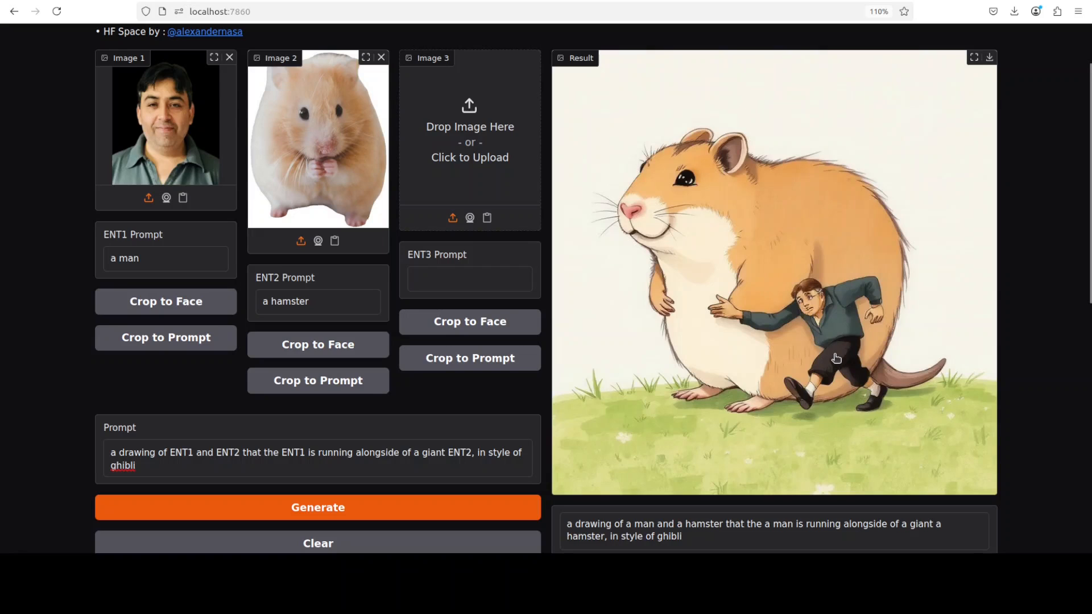
mouse_move(830, 319)
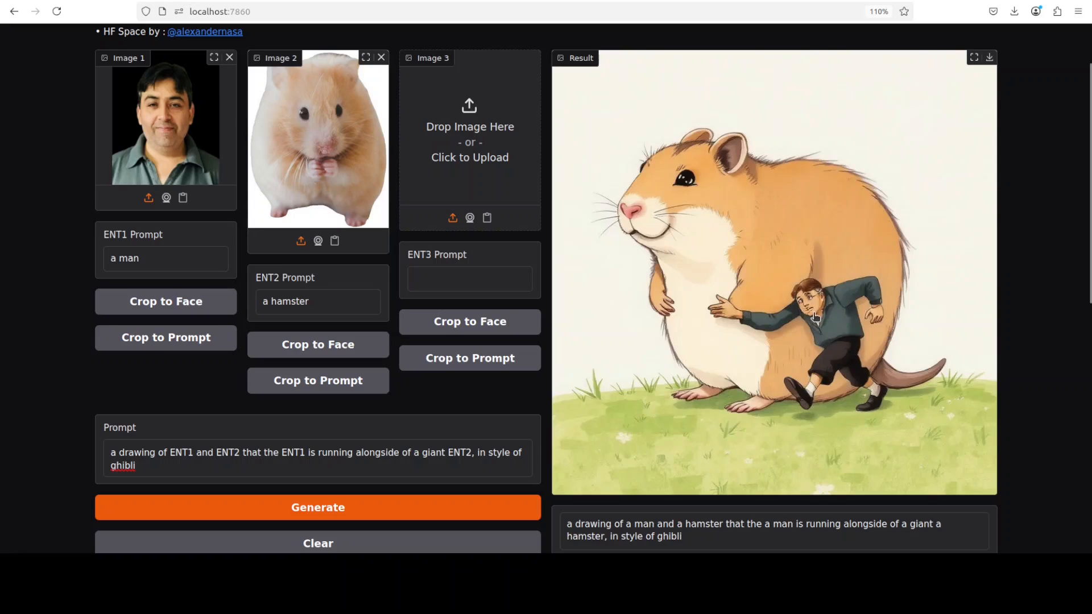
mouse_move(839, 374)
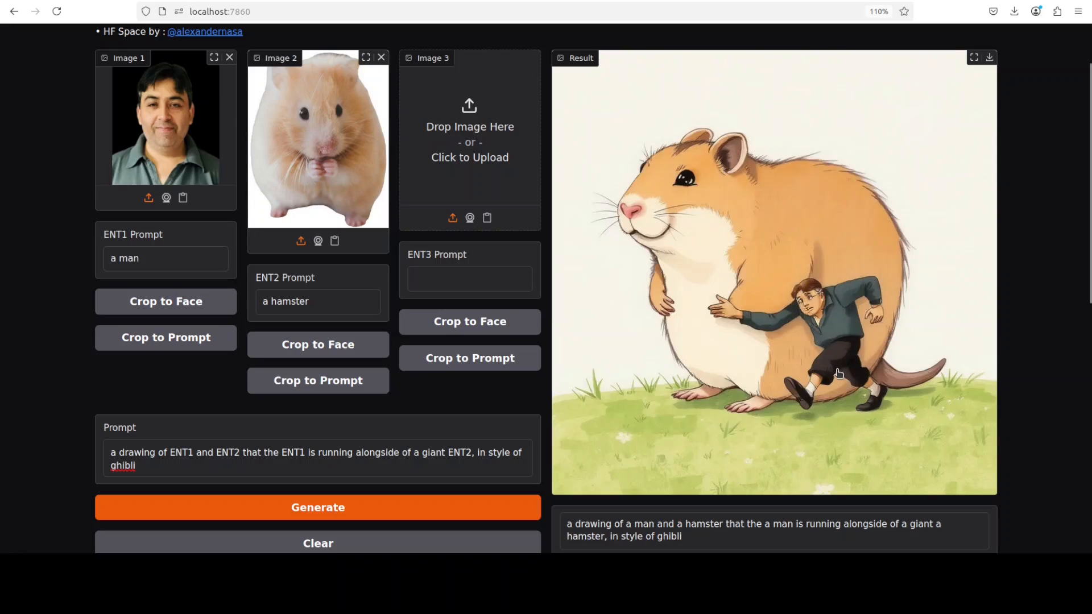
mouse_move(734, 349)
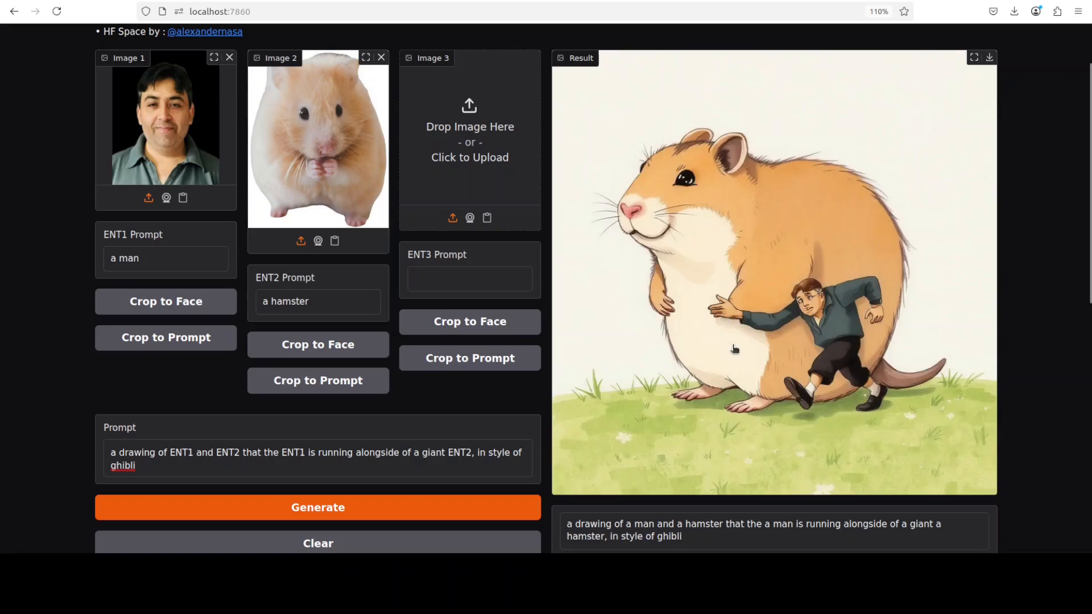
mouse_move(787, 363)
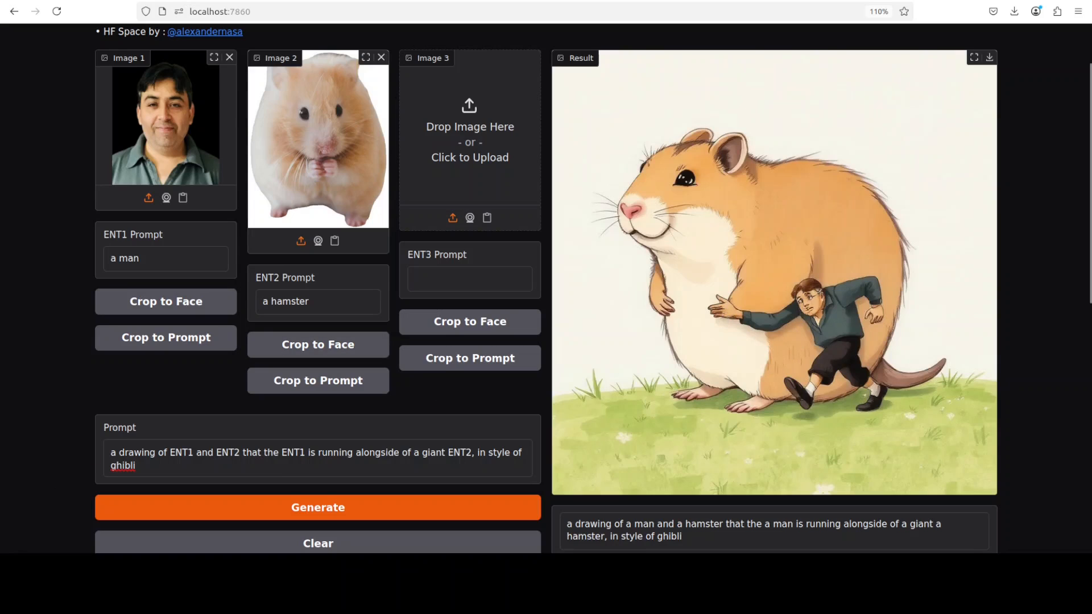
Step: Generate the image from entities 'a woman' and 'a dress'
click(317, 507)
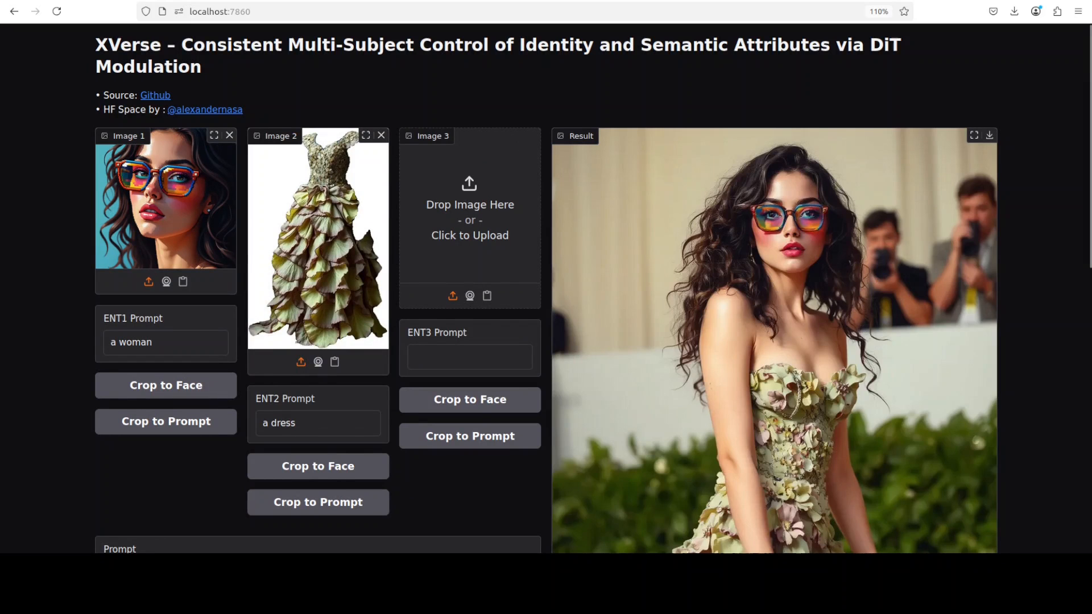
Step: Scroll down the demo page while setting up the man, curly hair and can entities
scroll(down, 3)
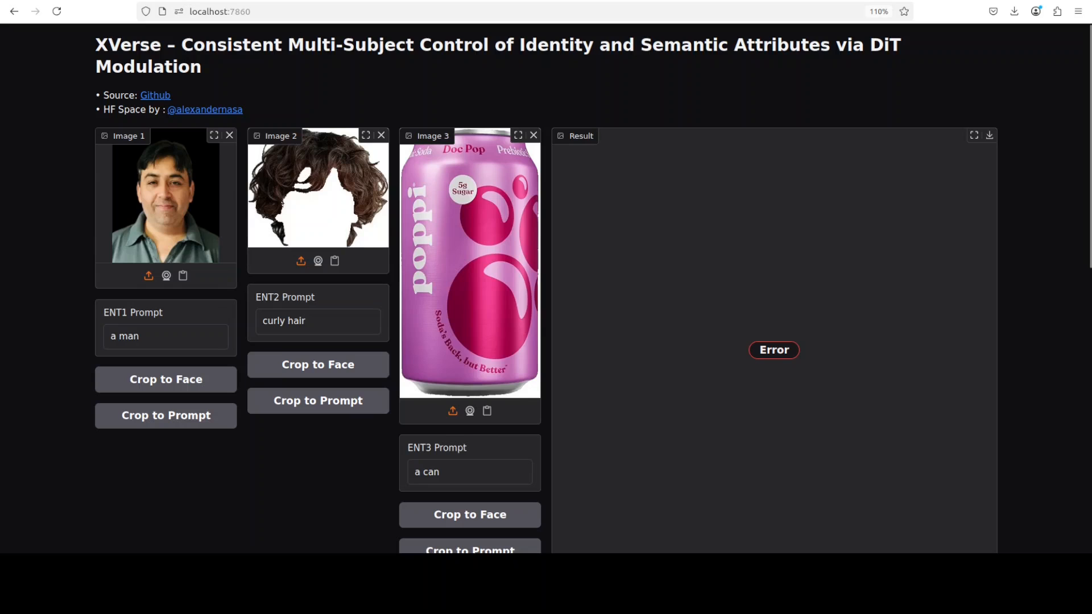
scroll(down, 3)
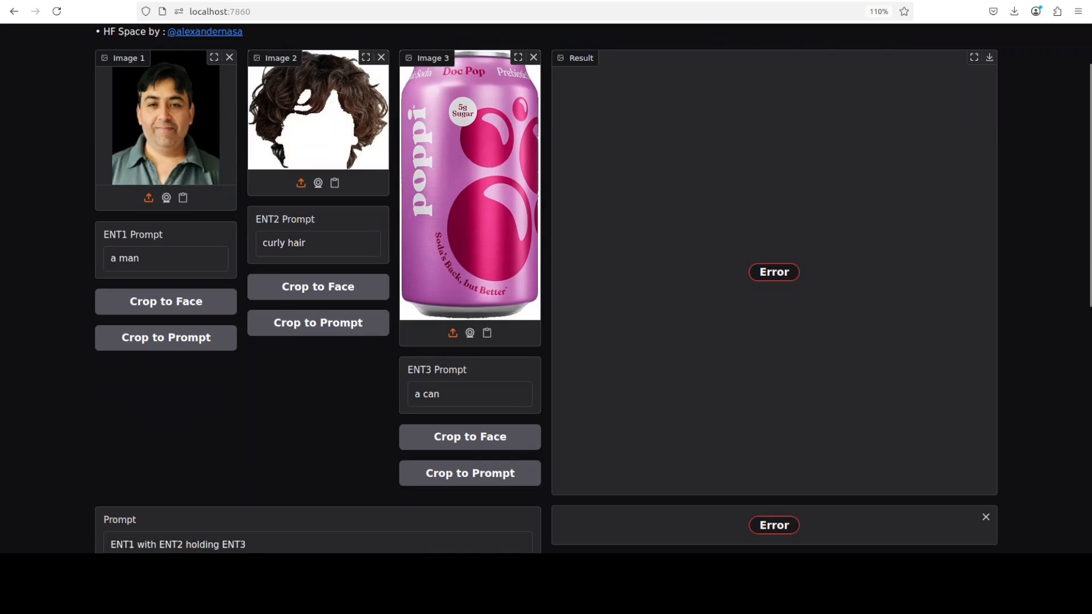
scroll(down, 3)
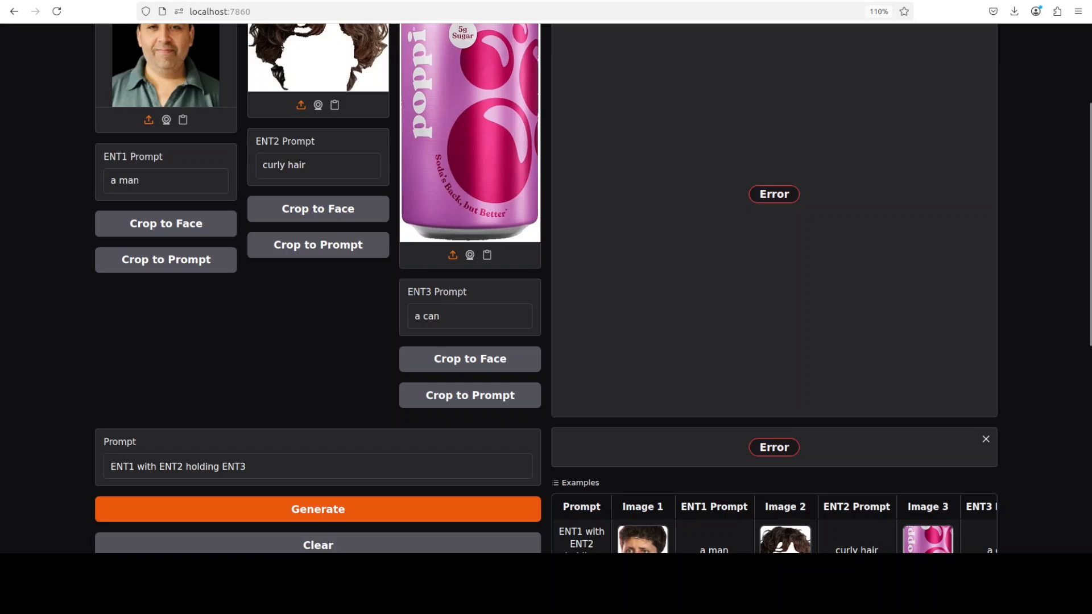
click(220, 12)
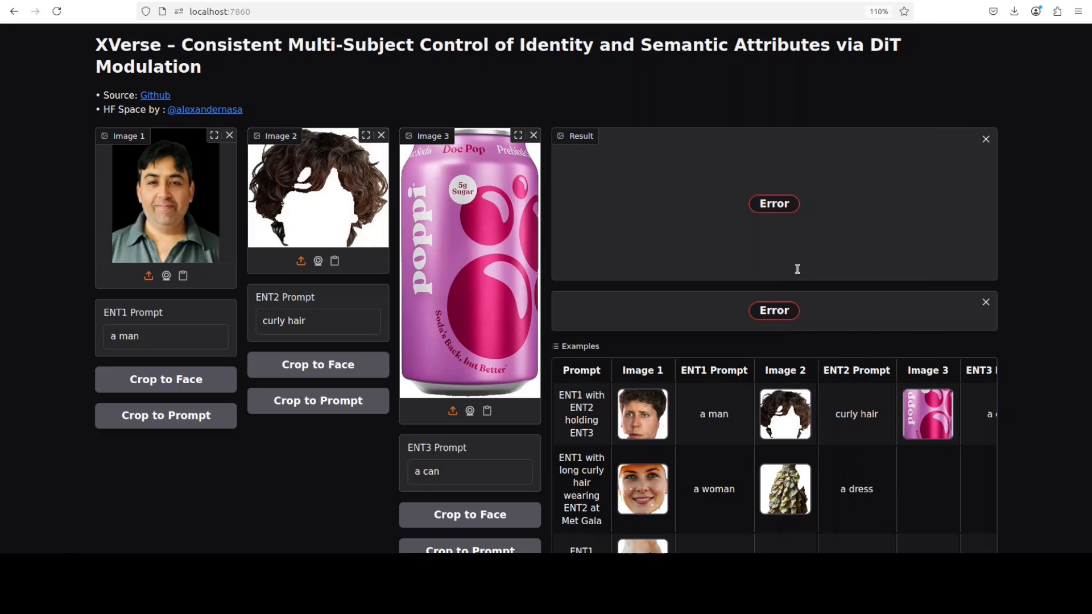
mouse_move(798, 273)
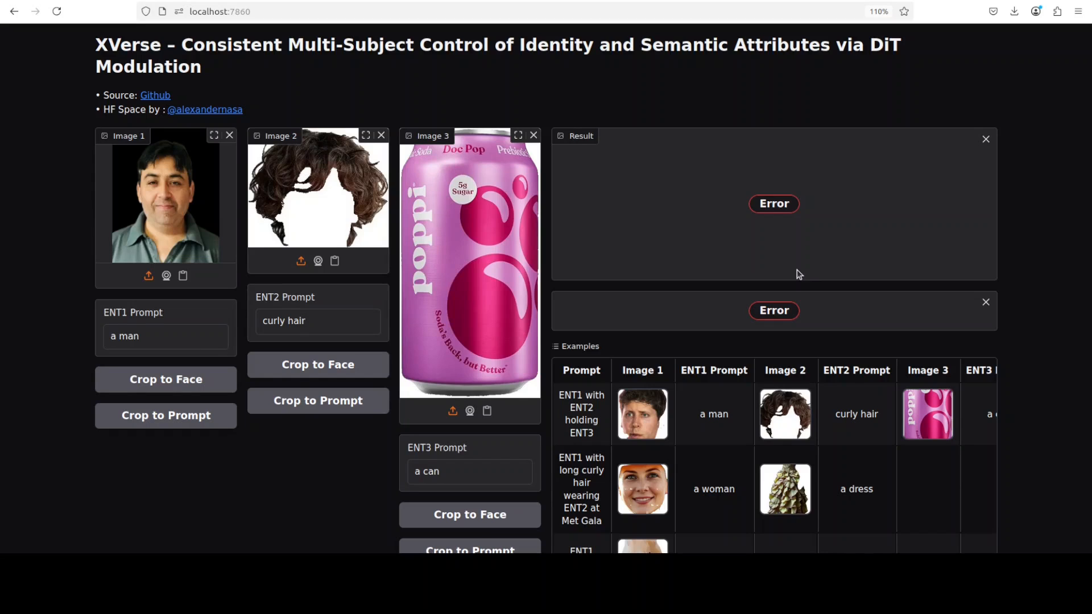
mouse_move(702, 213)
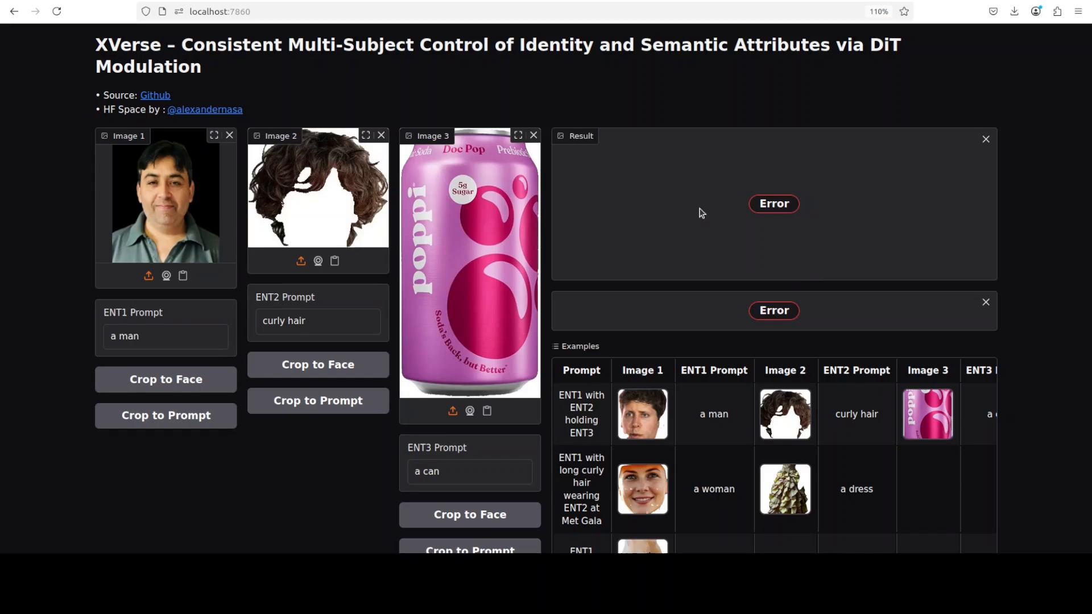
mouse_move(533, 136)
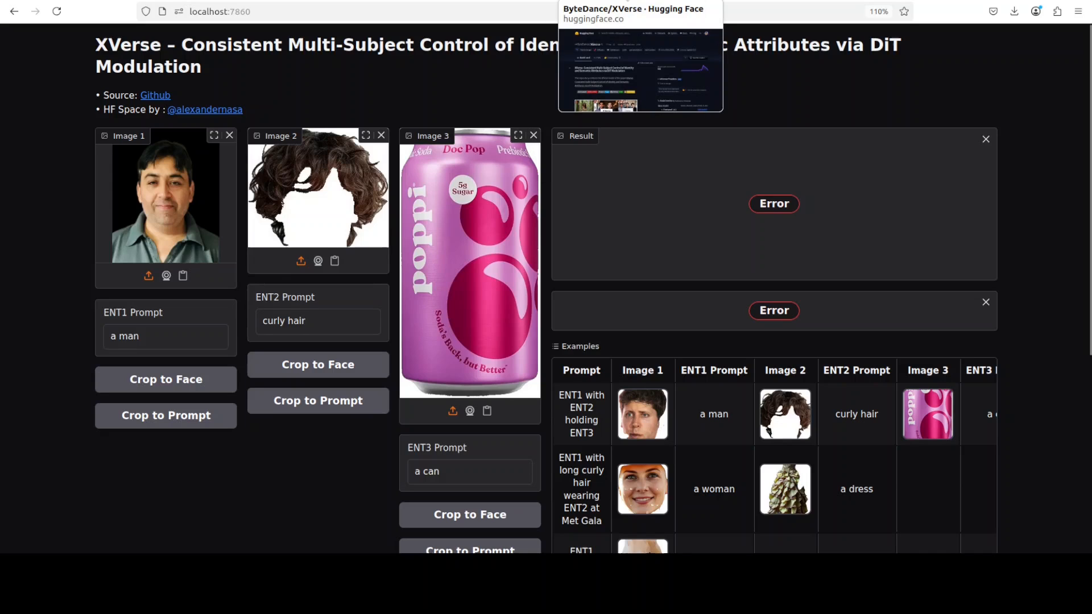
mouse_move(540, 214)
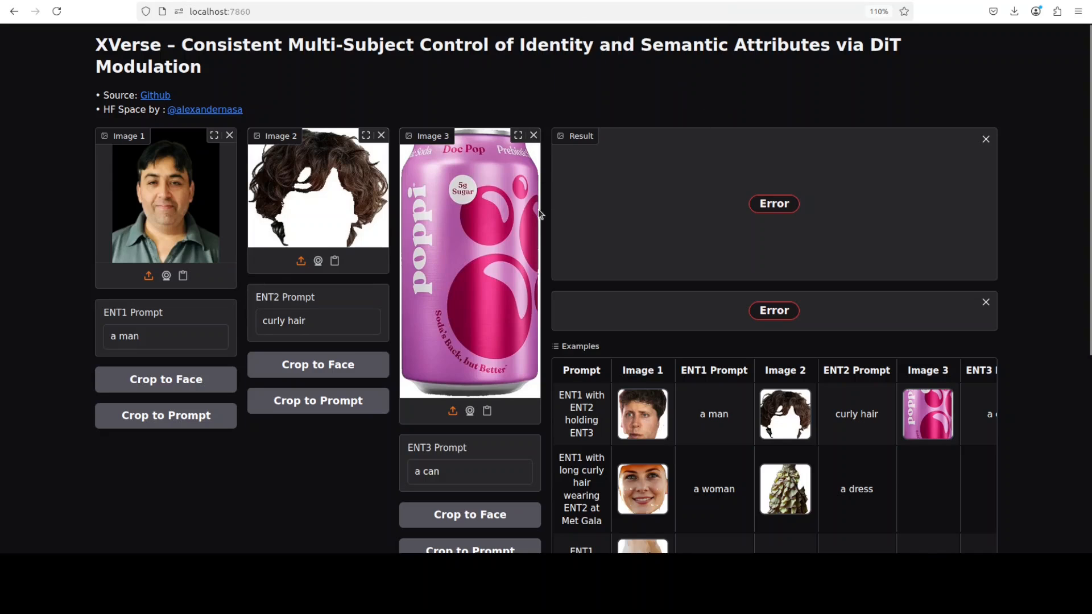
mouse_move(540, 214)
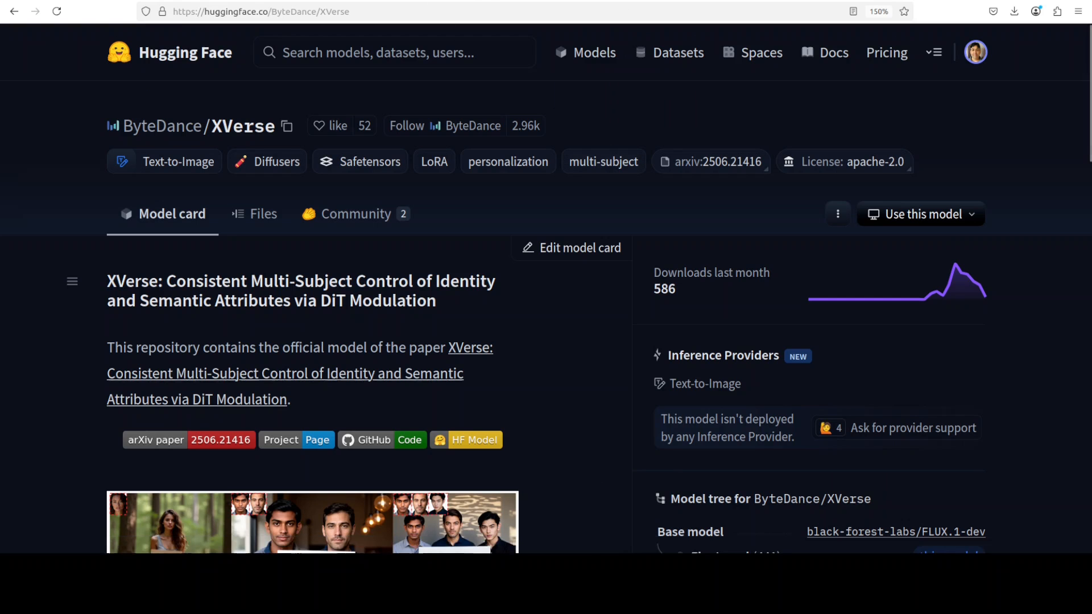
Step: Move from the ByteDance/XVerse model card to the project page, then the YouTube channel
click(317, 440)
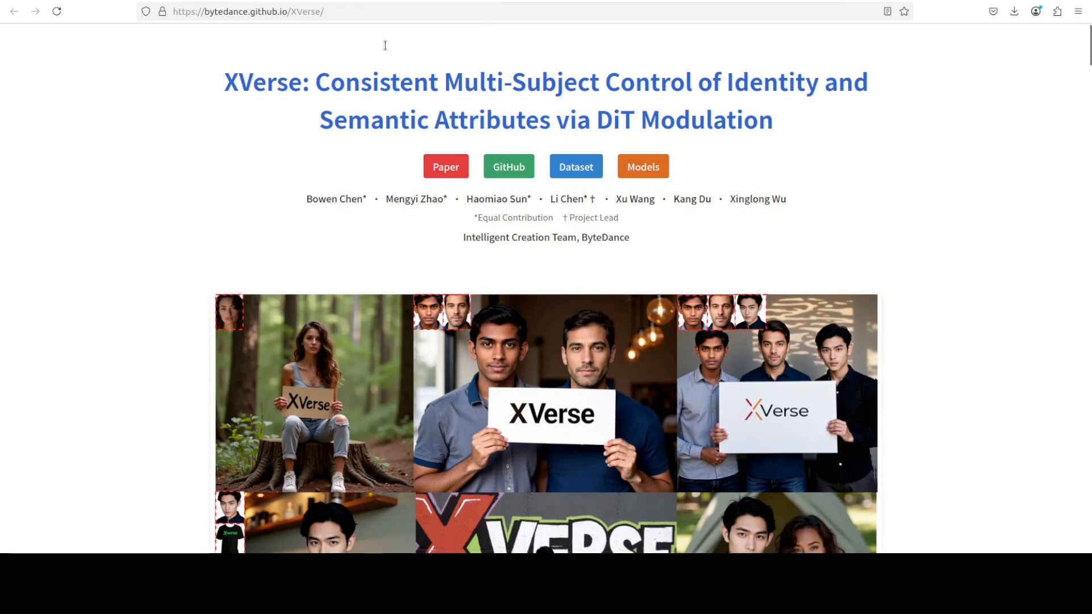
click(278, 11)
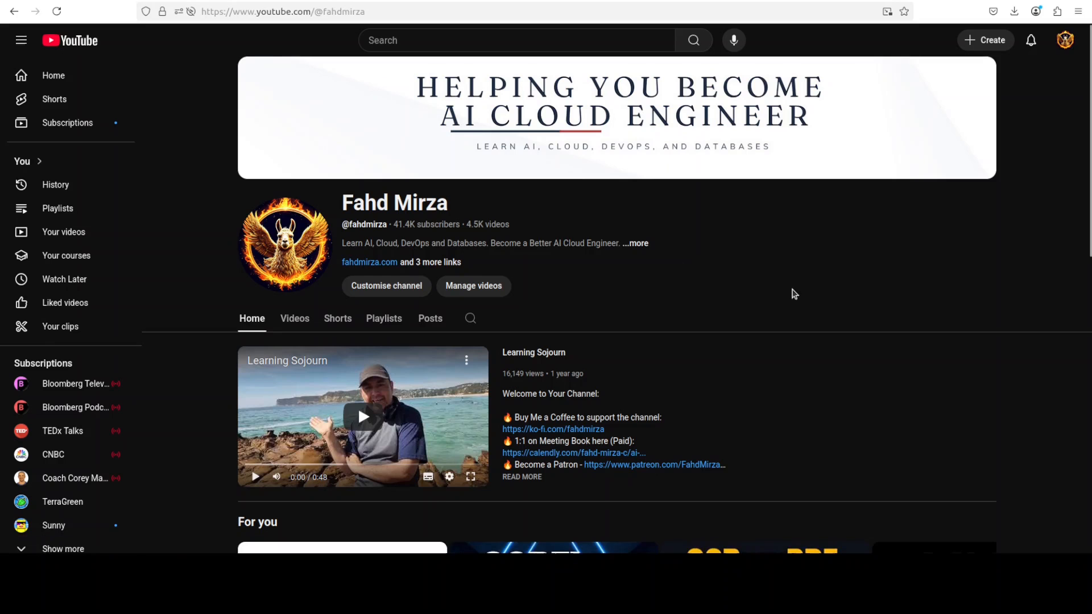
mouse_move(784, 294)
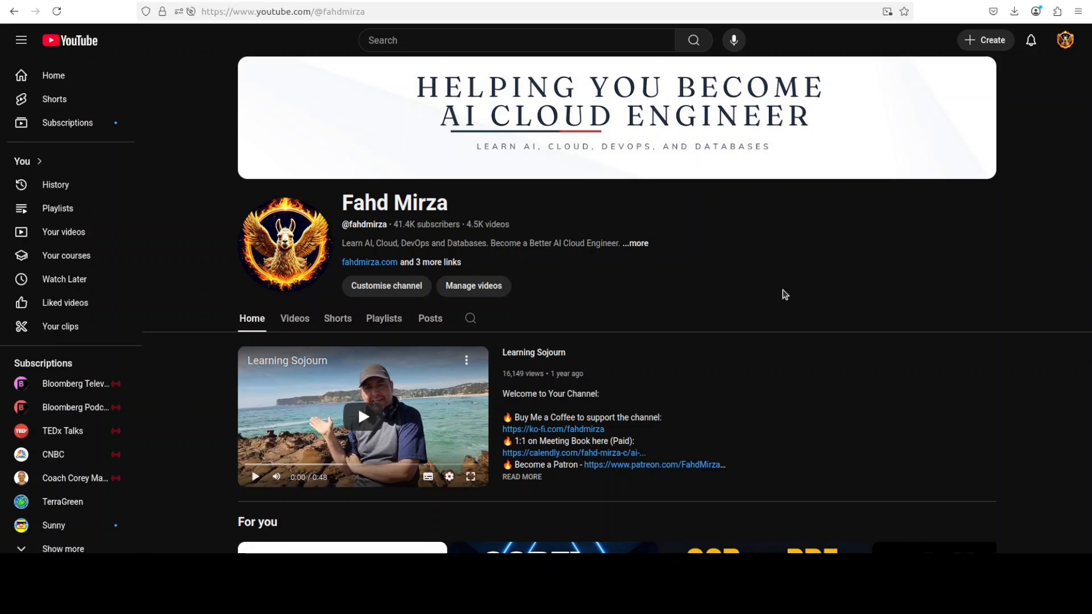